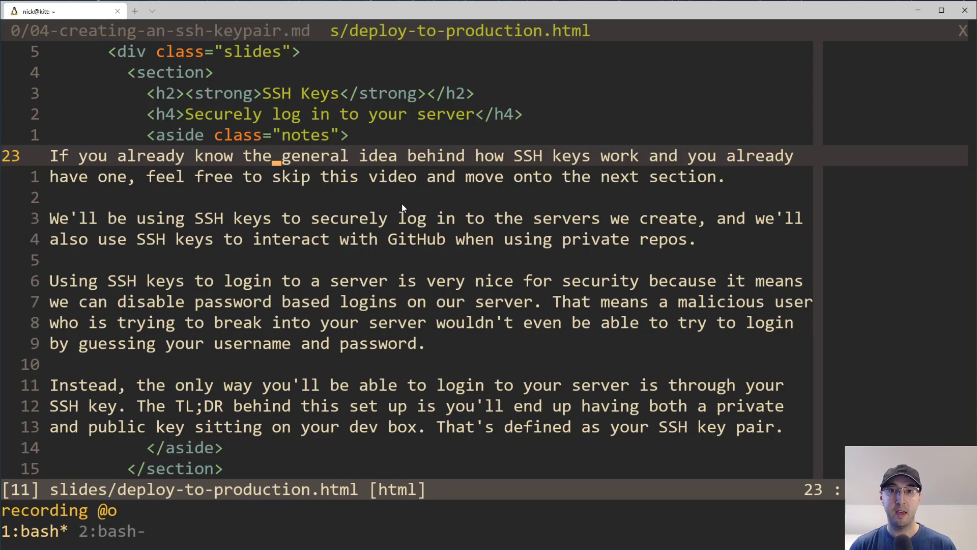
- Enter Insert mode at the start of line 23, the first notes paragraph, while @o records
key(i)
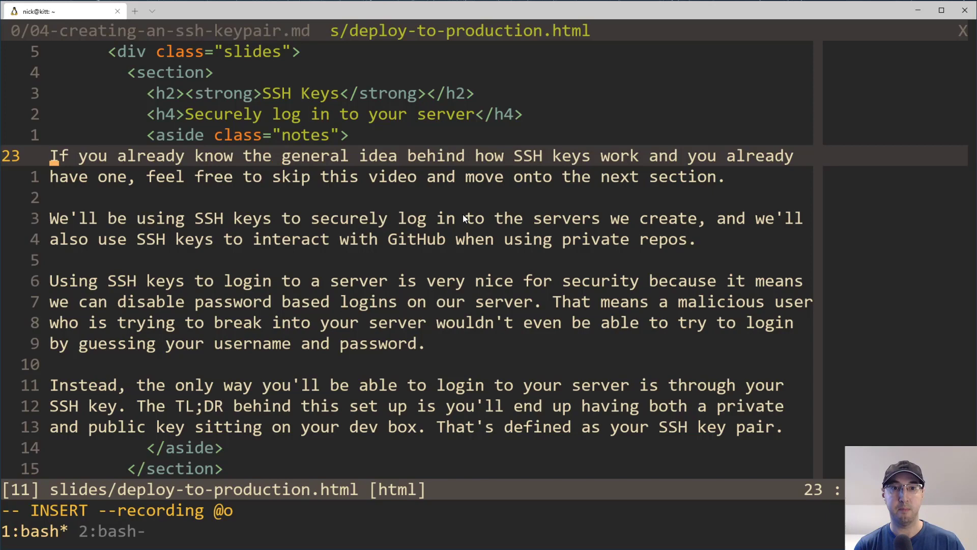